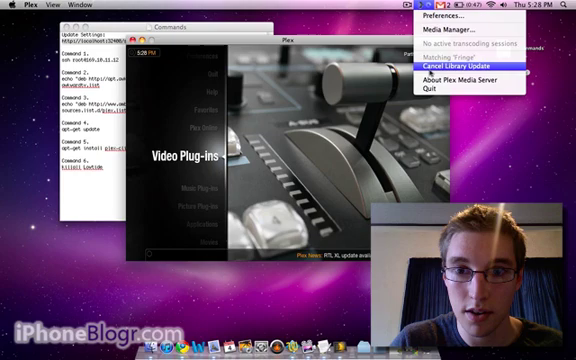
Step: Quit the Plex client from its menu-bar item
left_click(470, 63)
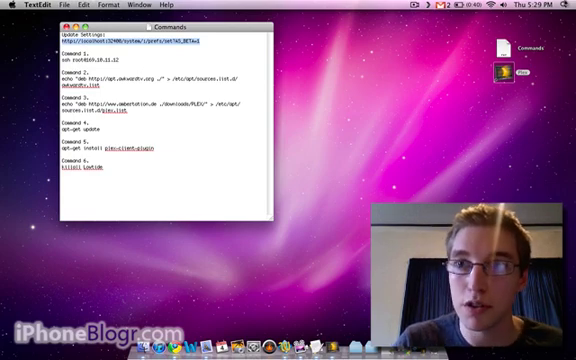
Step: Select the 'ssh root@…' Command 1 line in the TextEdit Commands note
left_click(561, 9)
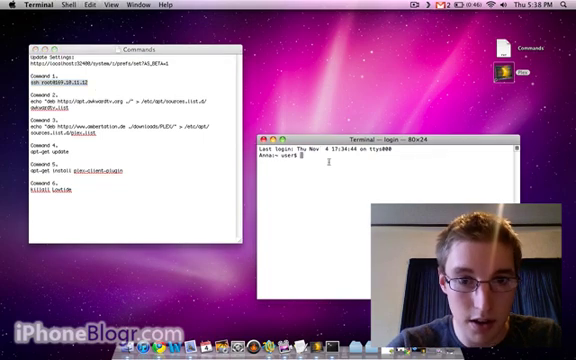
Step: Connect as root over SSH to the Apple TV at 10.1.1.12 and accept its host key with 'yes'
type("ssh root@169.10.11.12")
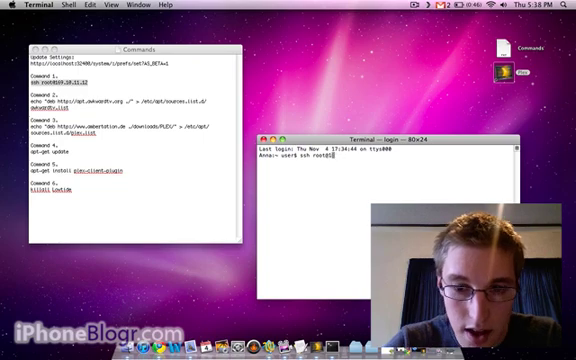
type("0.1.1.12")
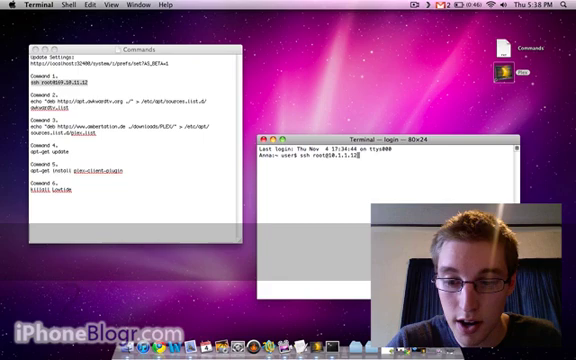
key("Return")
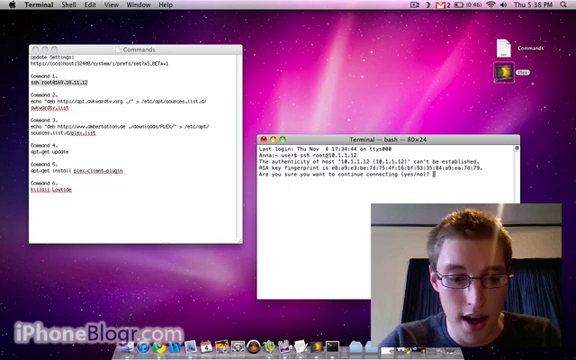
type("yes")
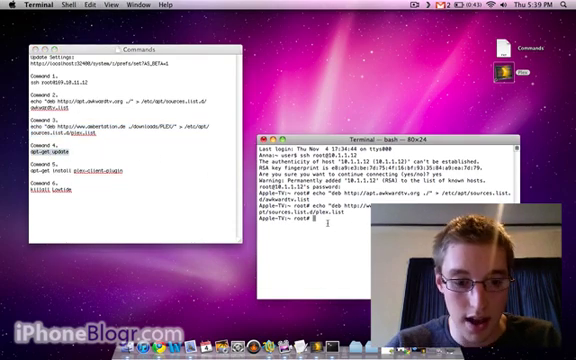
Step: Refresh the Apple TV package lists with apt-get update, then enter killall Lowtide
type("apt-get update")
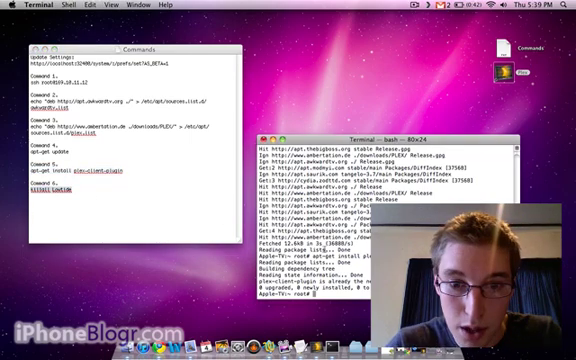
type("killall lowtide")
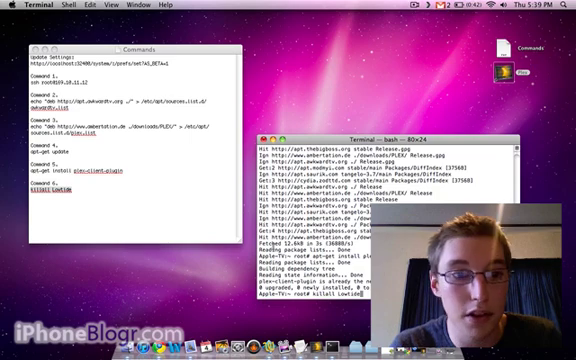